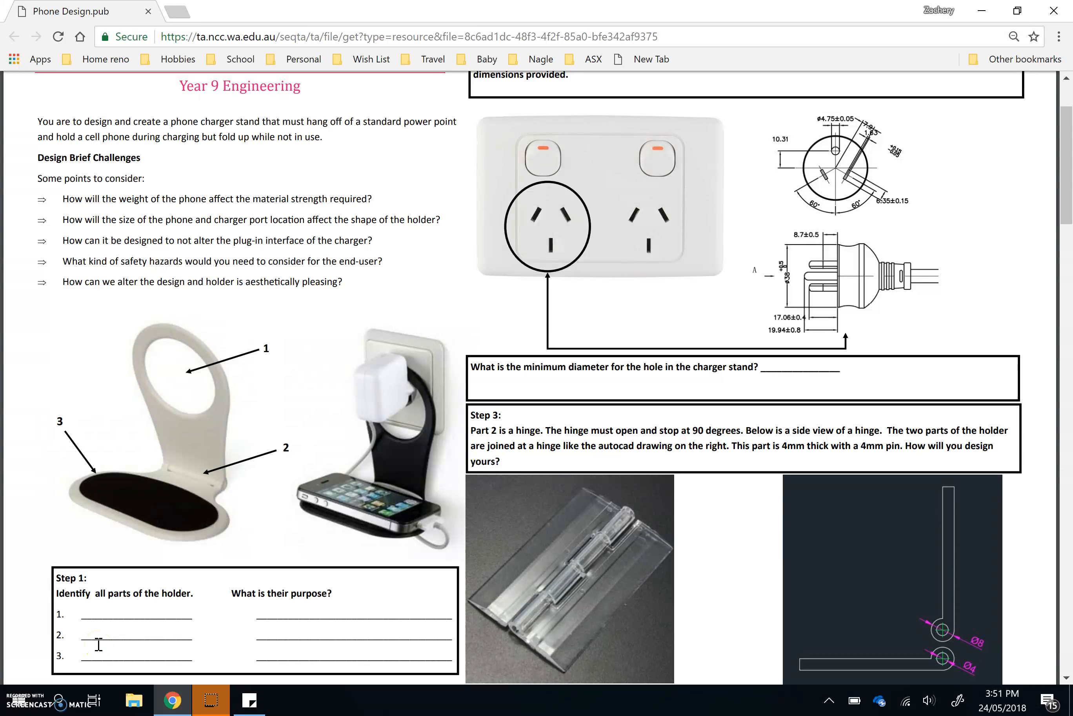
Capture the worksheet page into Screen Sketch ready for circling the part numbers.
scroll("up", 3)
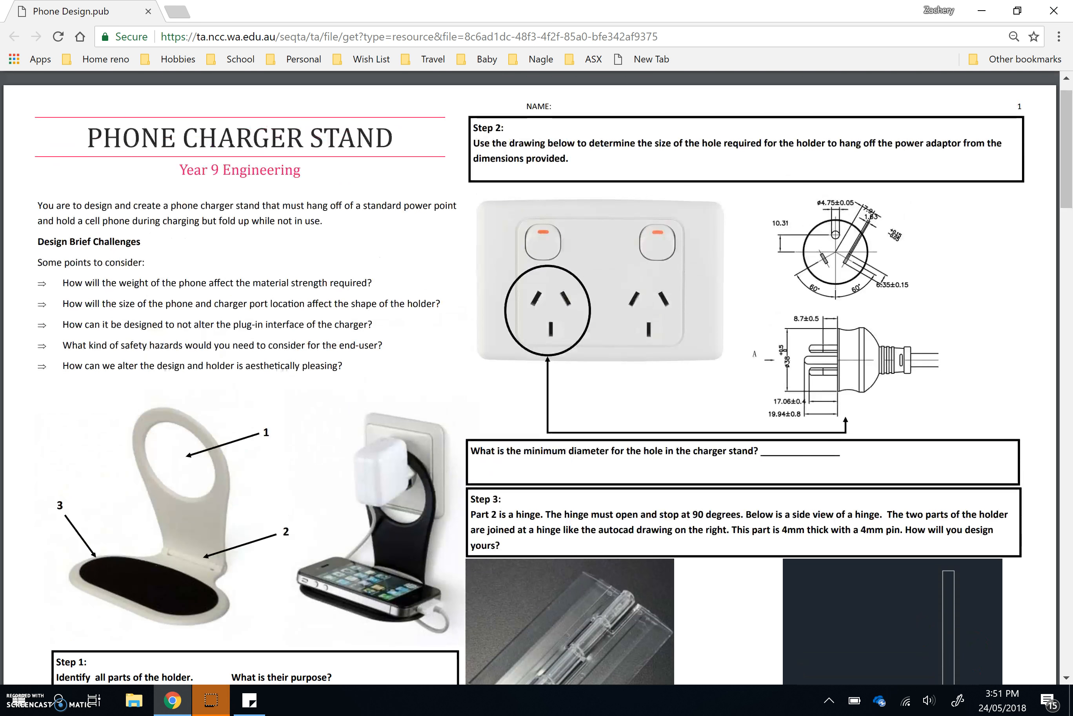
scroll("down", 3)
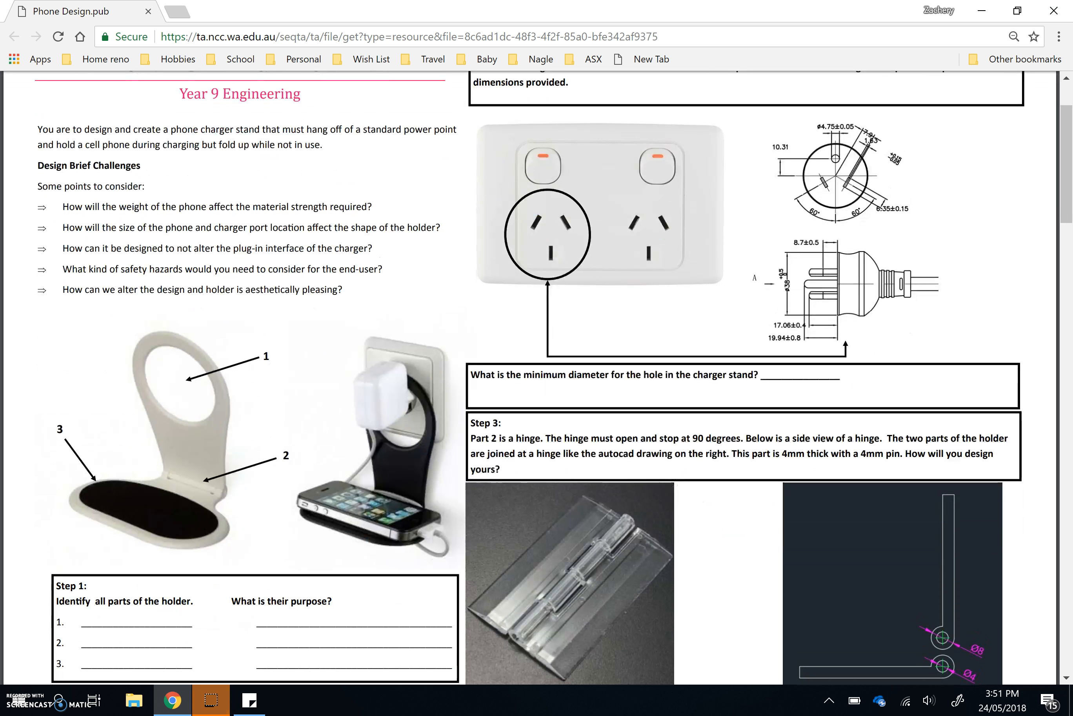
scroll("down", 3)
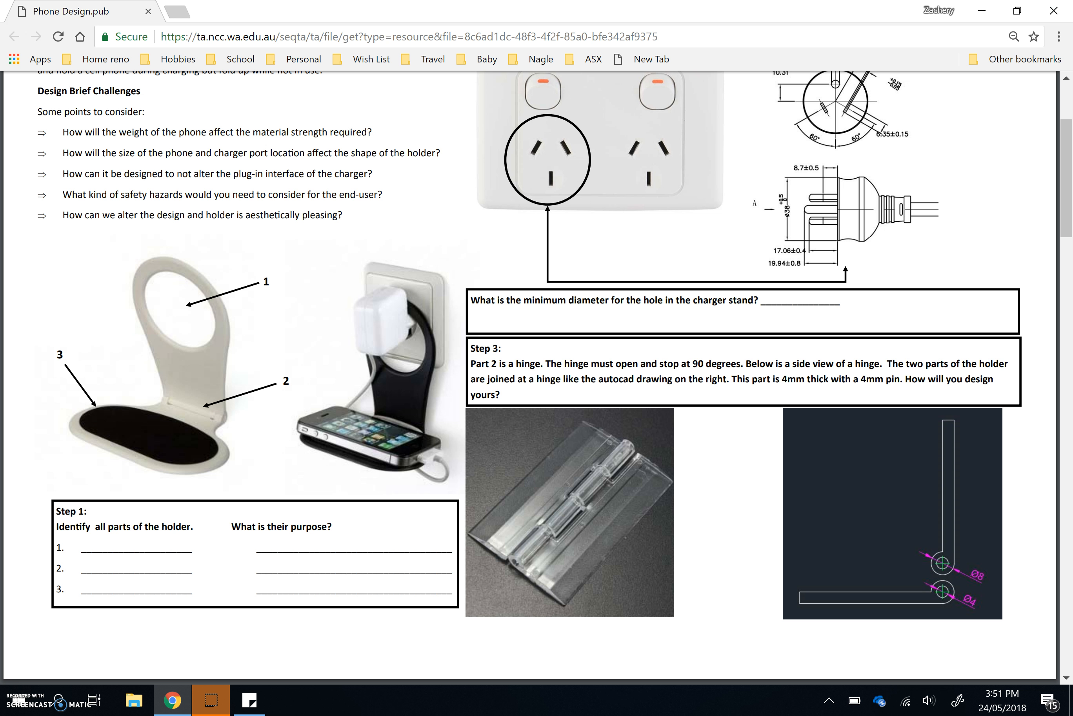
left_click(950, 700)
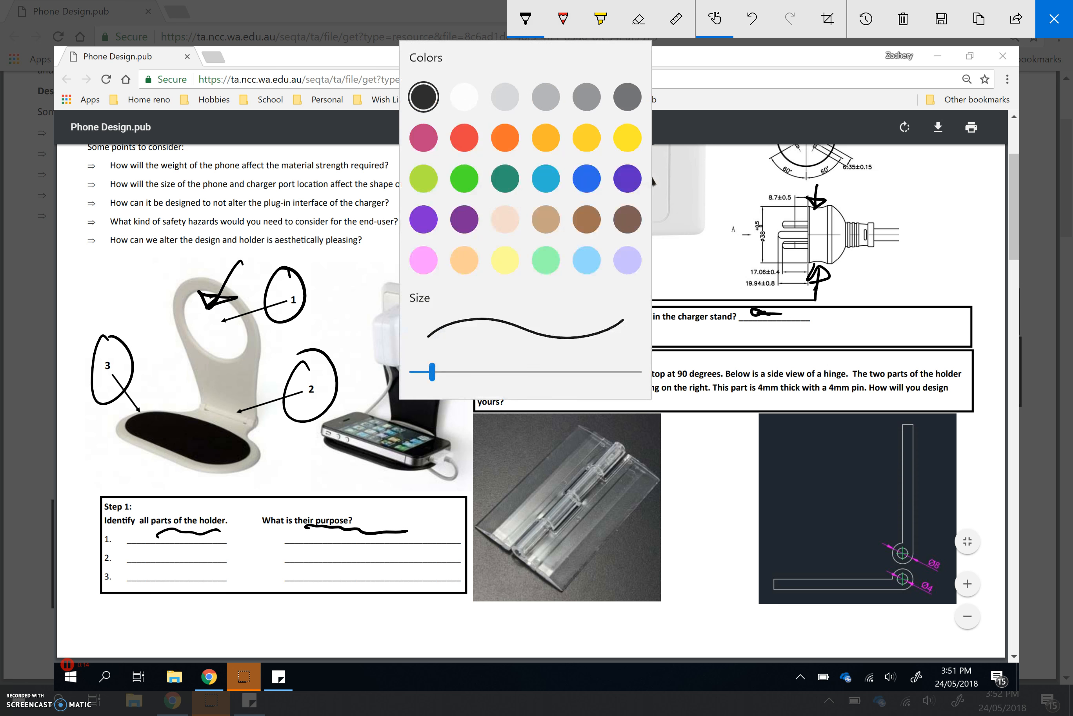
Close the annotated snapshot to return to the unmarked worksheet in Chrome.
left_click(524, 18)
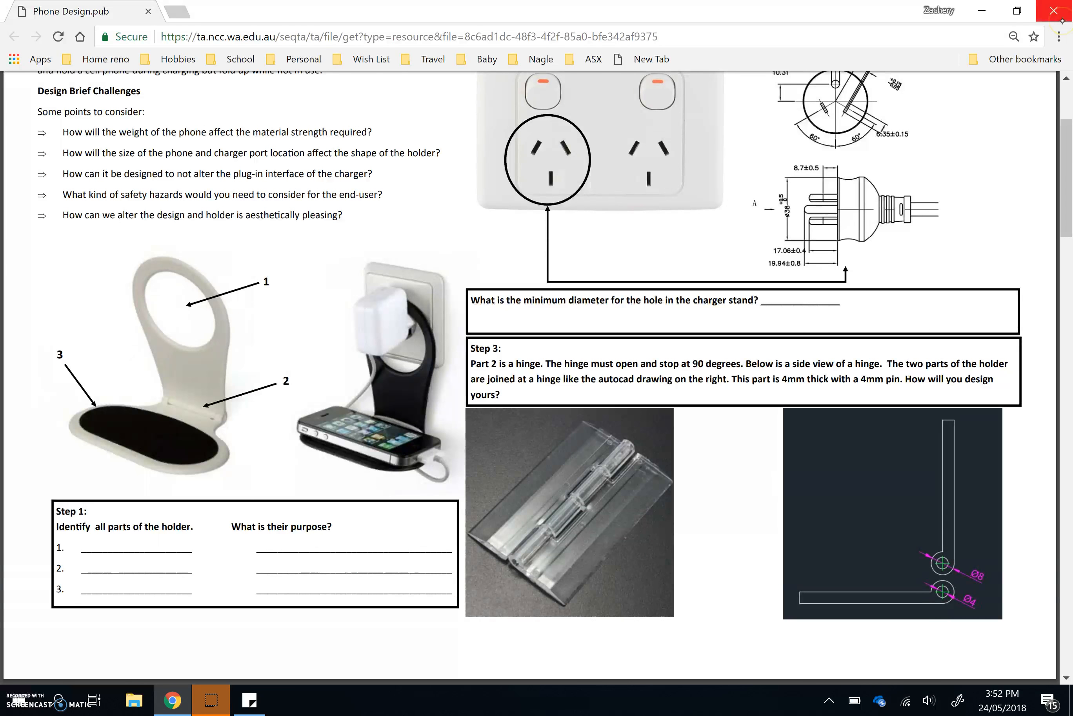
Scroll to page 2 showing the Step 4 chamfer/fillet table and Step 5 phone drawing.
scroll("down", 3)
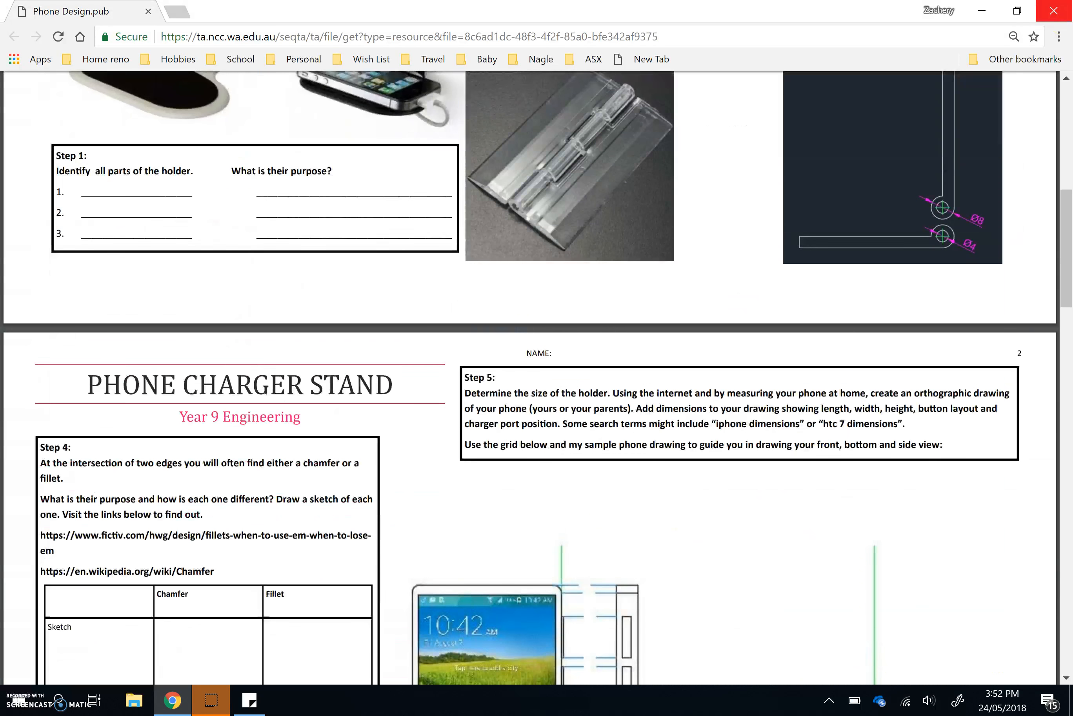
scroll("down", 3)
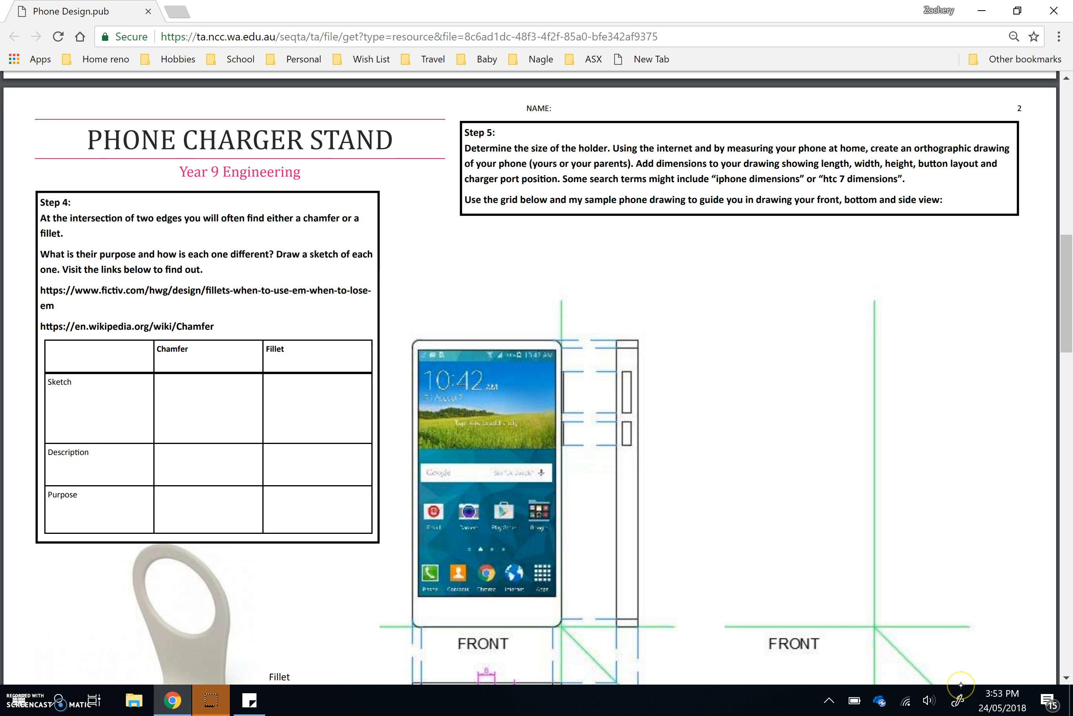
left_click(958, 700)
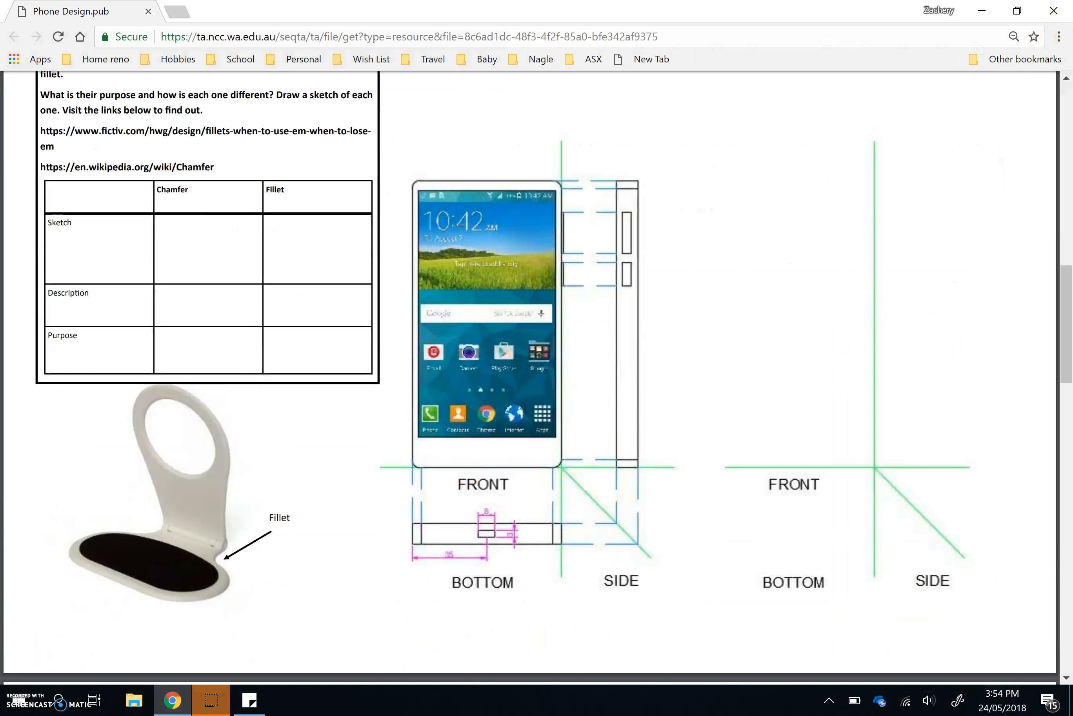
Start a Screen Sketch capture of page 2 for the red holder outlines and Fillet arrow.
left_click(958, 701)
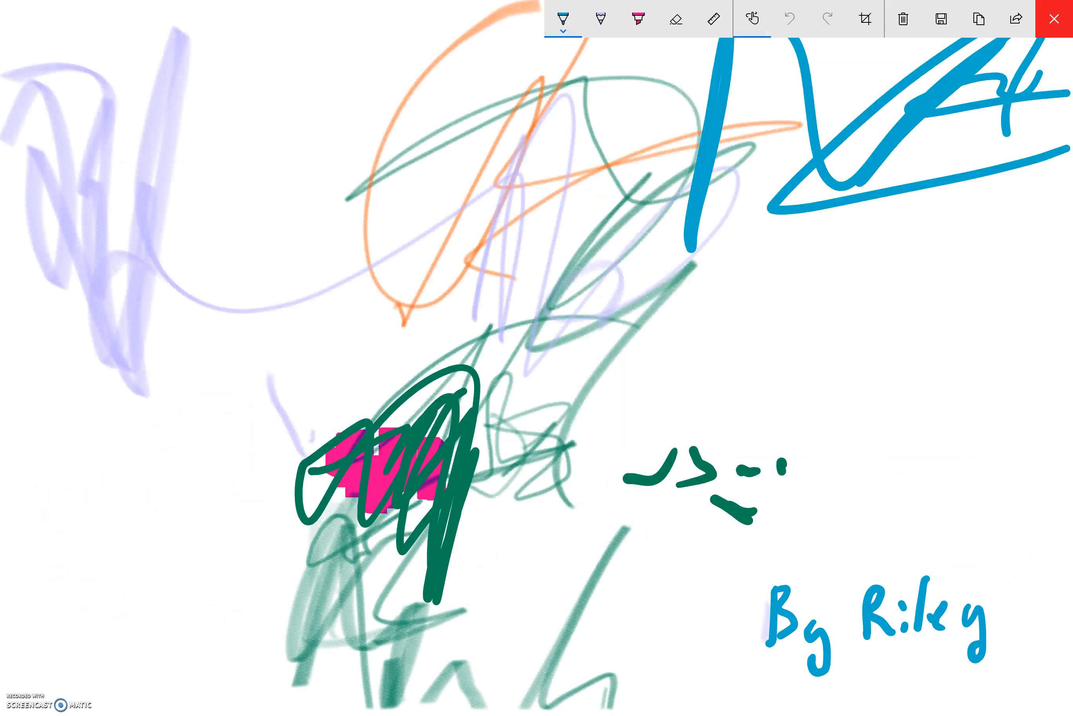
left_click(1053, 18)
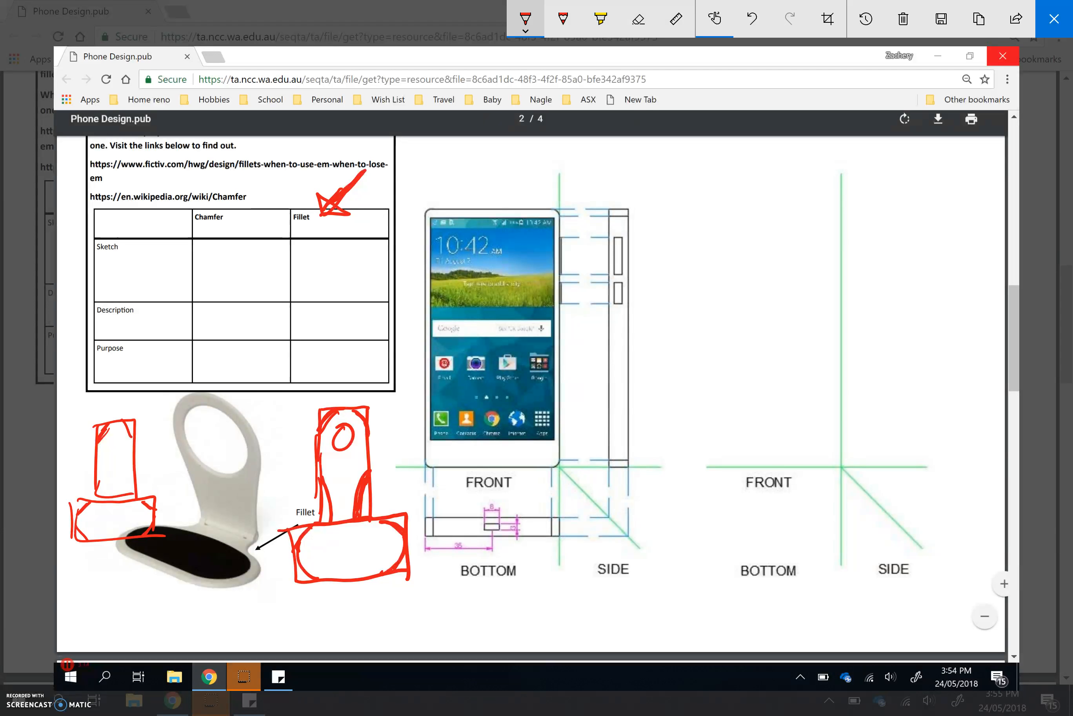
Close the red-ink sketch before searching for Galaxy S5 dimensions.
left_click(525, 27)
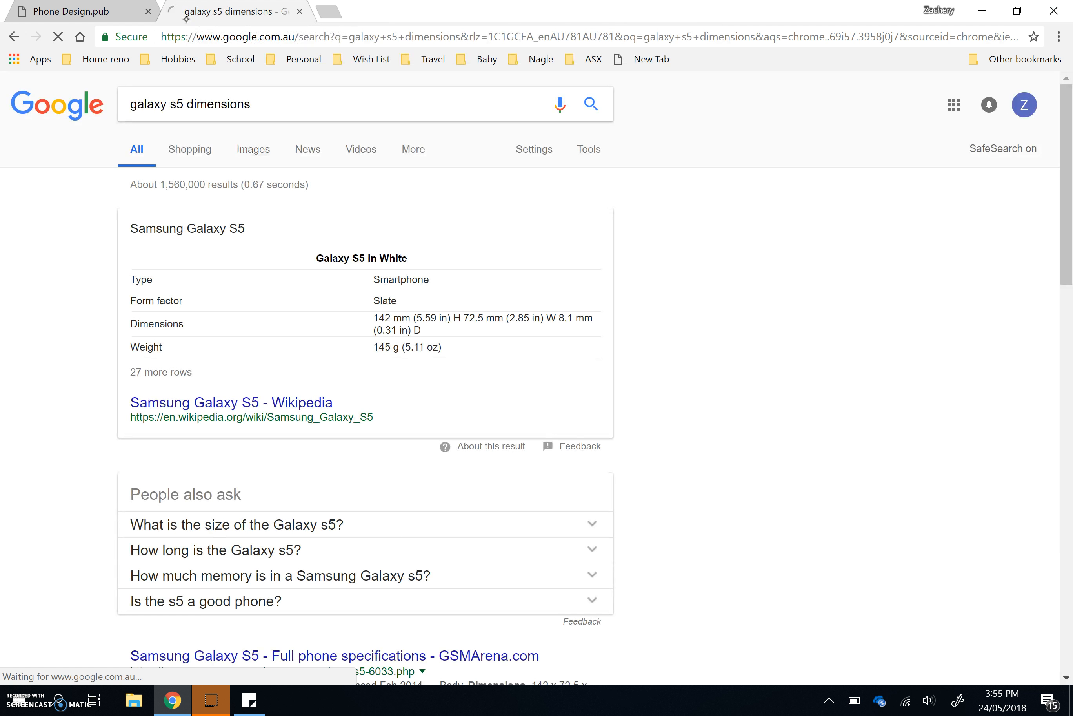
Browse the Galaxy S5 dimensions image results and bring up the sticky note reminders.
left_click(252, 148)
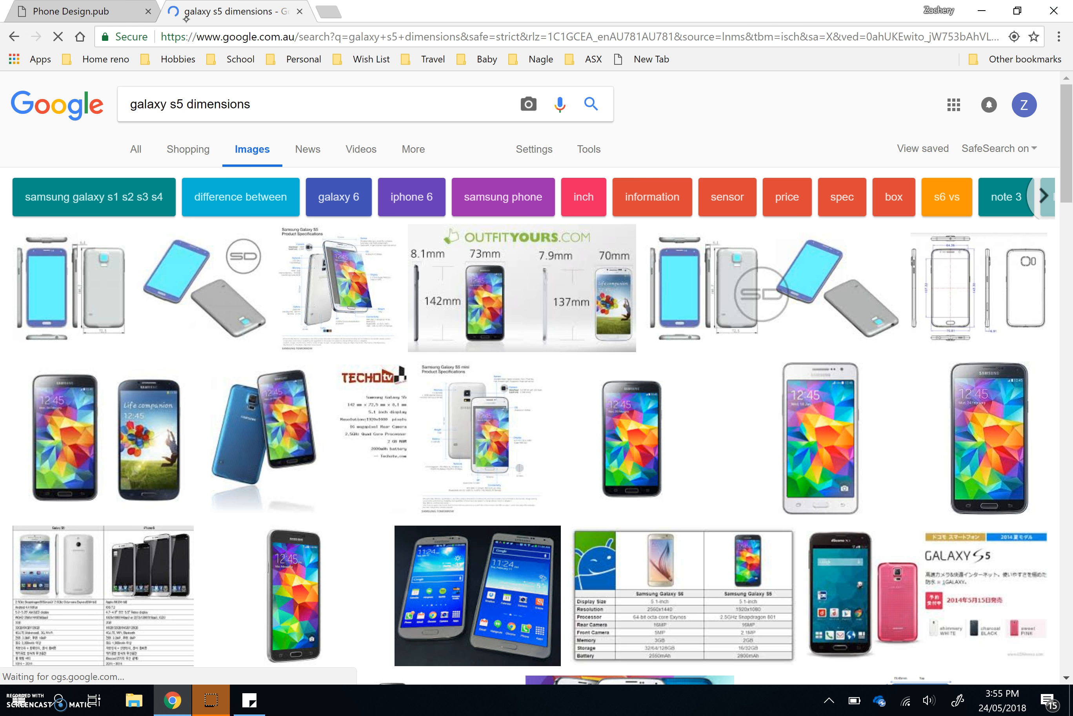
scroll("down", 3)
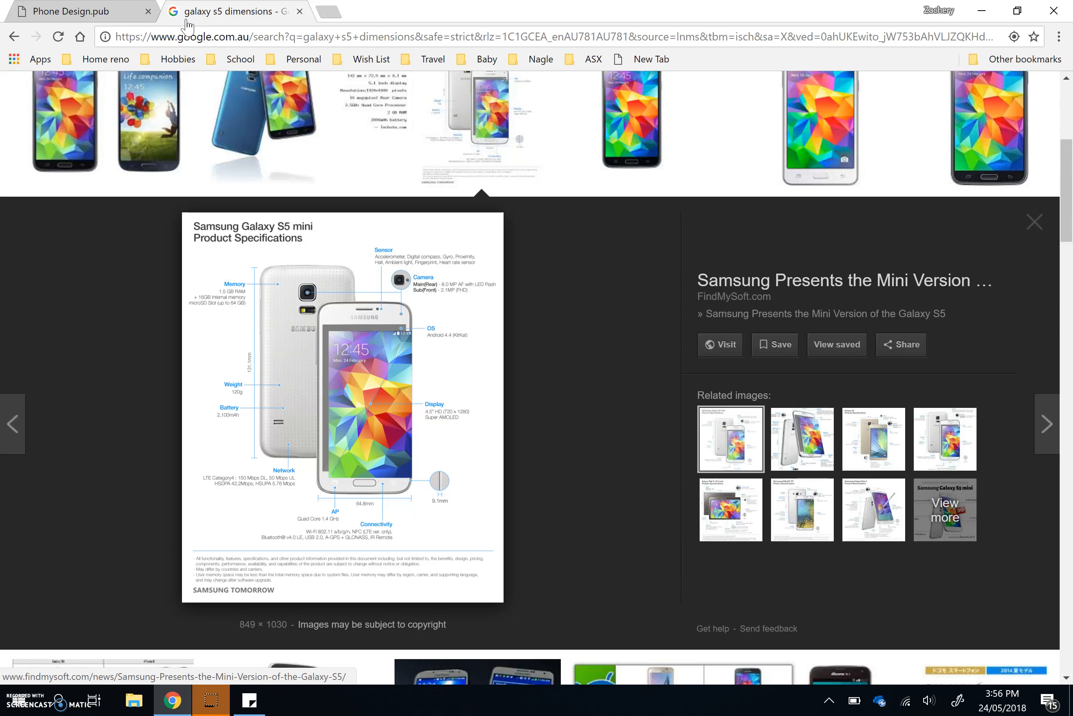
left_click(212, 700)
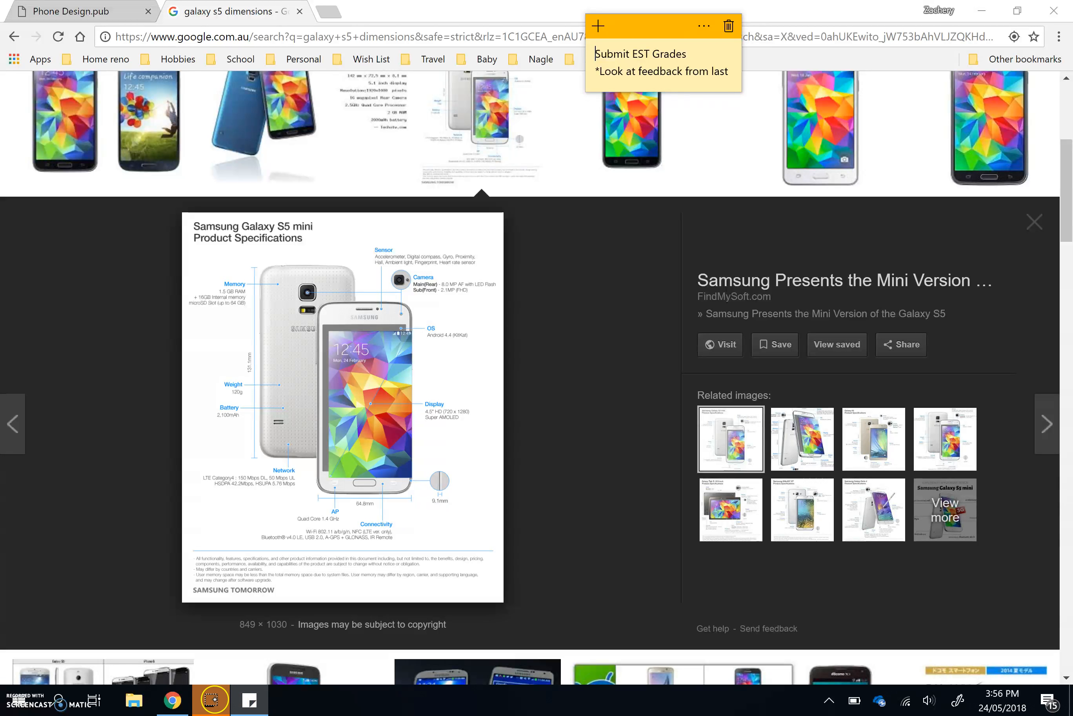